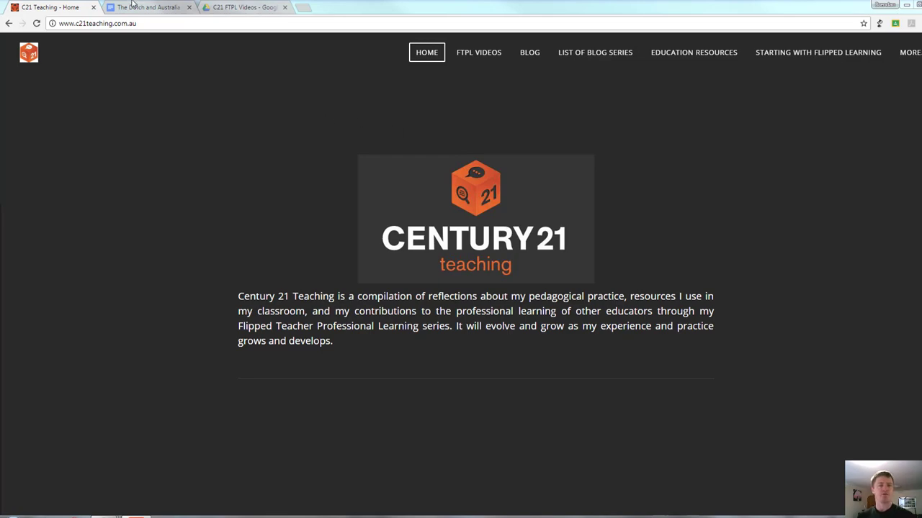
Switch to the 'The Dutch and Australia' Google Docs document in Chrome
{"action": "left_click", "coordinate": [150, 7]}
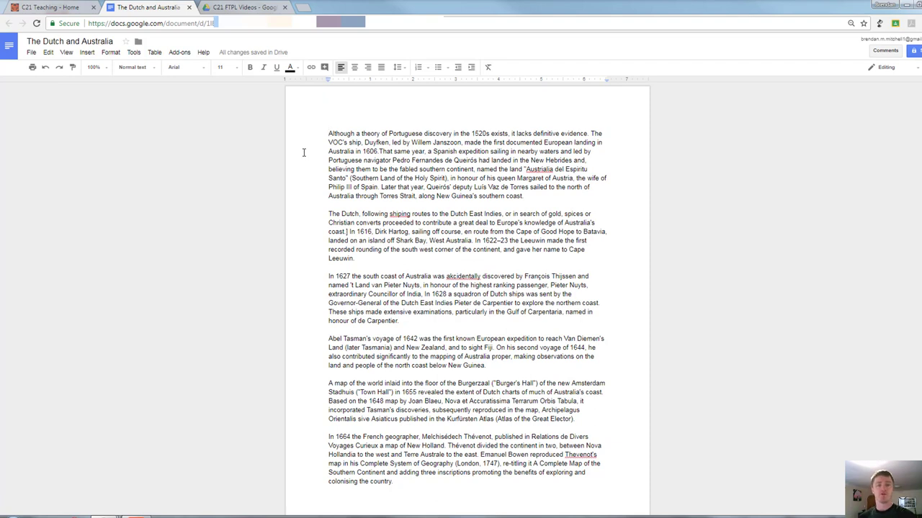
{"action": "left_click", "coordinate": [328, 137]}
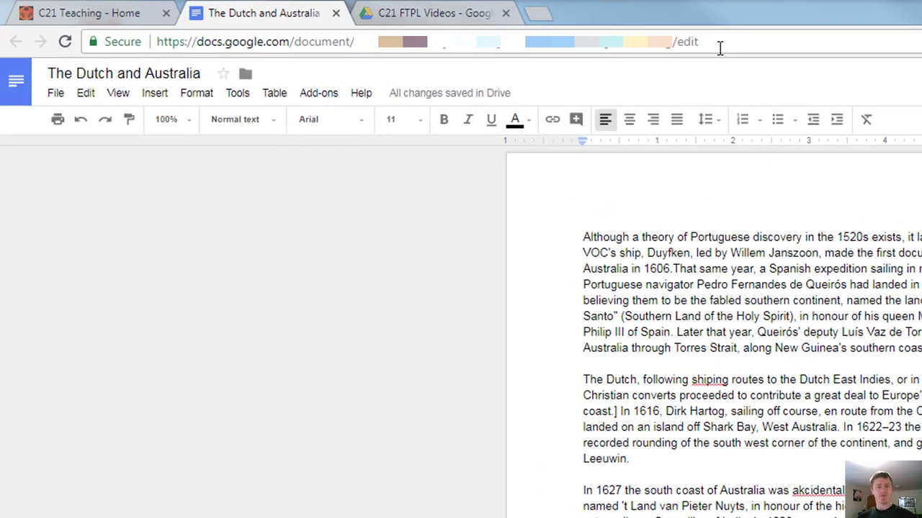
{"action": "left_click", "coordinate": [720, 40]}
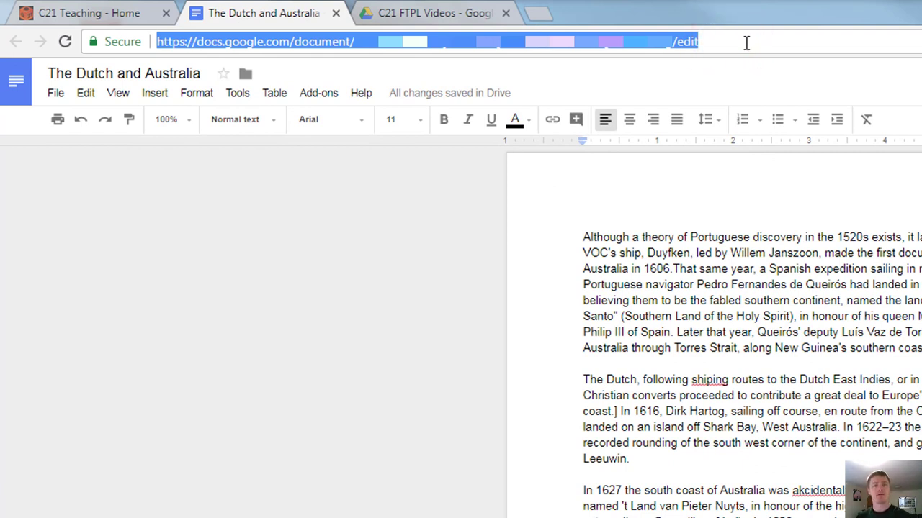
{"action": "mouse_move", "coordinate": [762, 72]}
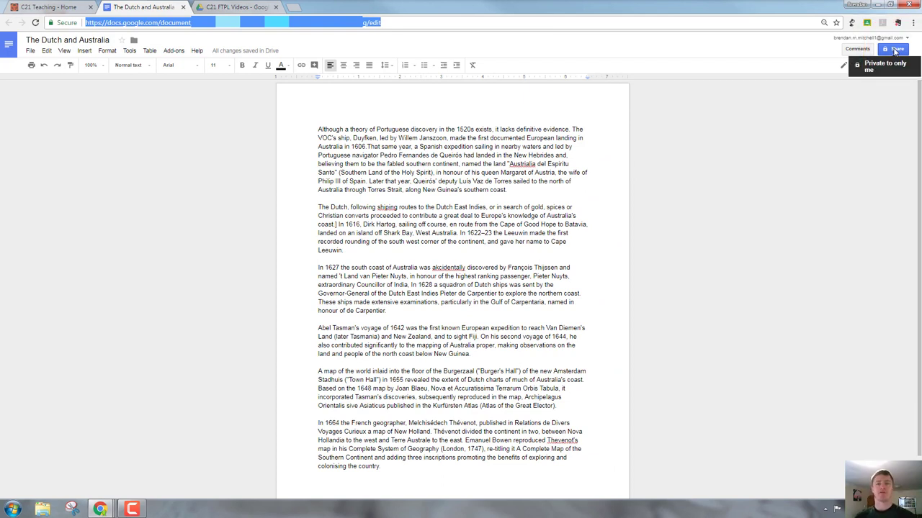
Share the document as 'On - Anyone with the link' with Can view access and save it
{"action": "left_click", "coordinate": [894, 49]}
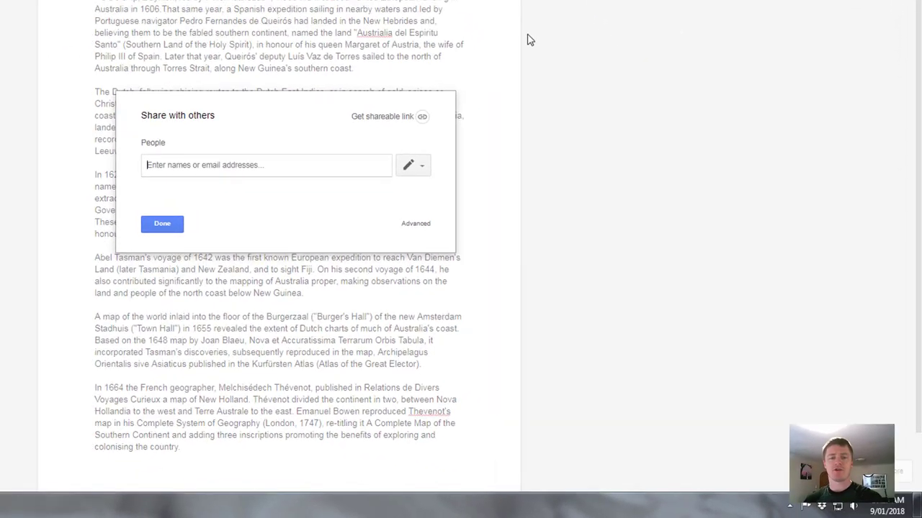
{"action": "mouse_move", "coordinate": [415, 223]}
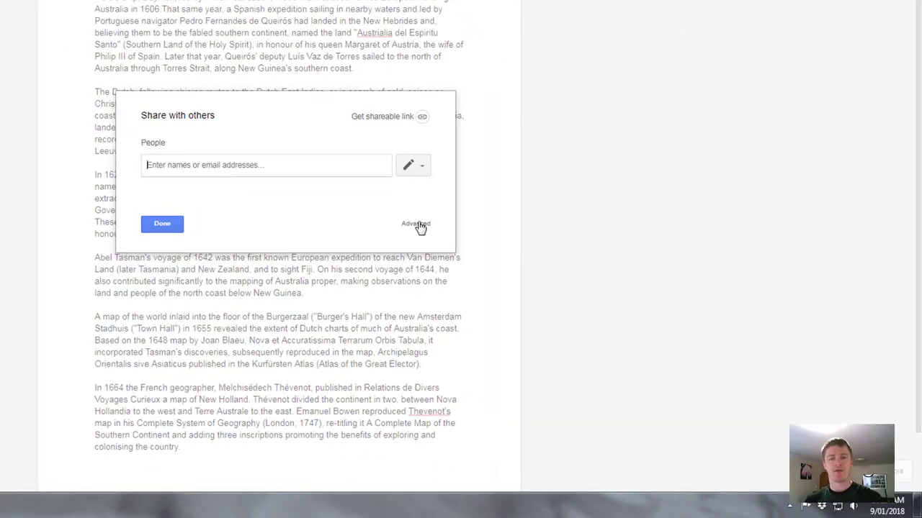
{"action": "left_click", "coordinate": [415, 224]}
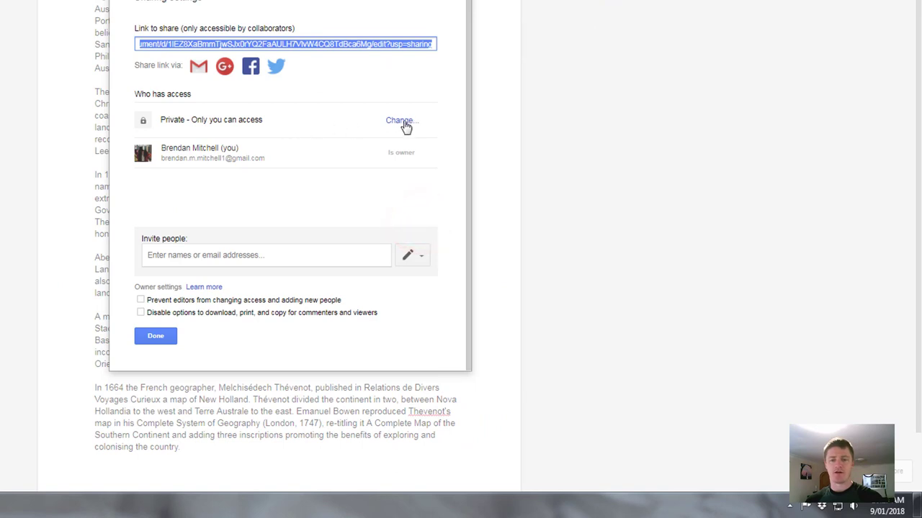
{"action": "left_click", "coordinate": [400, 121]}
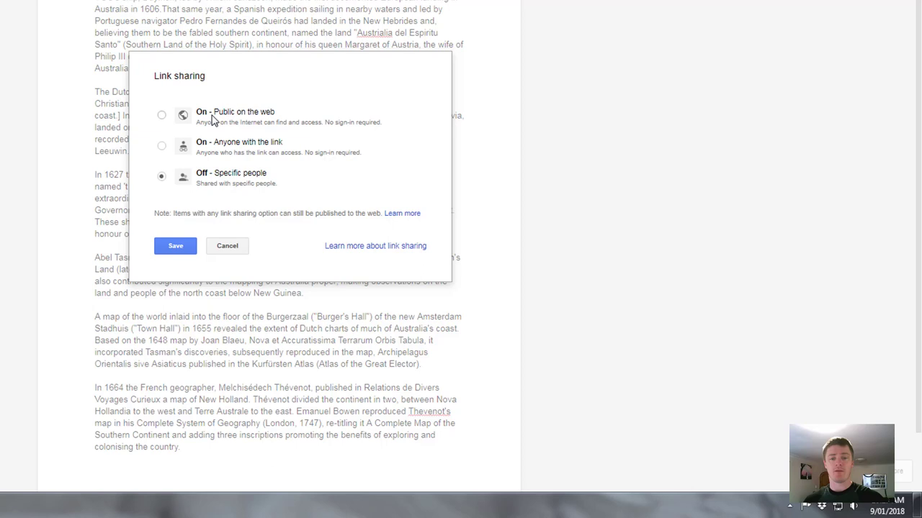
{"action": "left_click", "coordinate": [161, 145]}
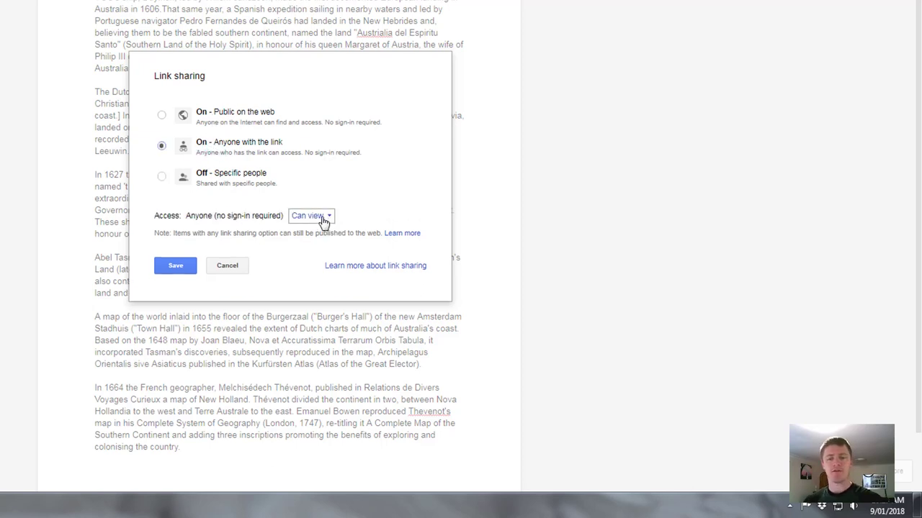
{"action": "left_click", "coordinate": [310, 216]}
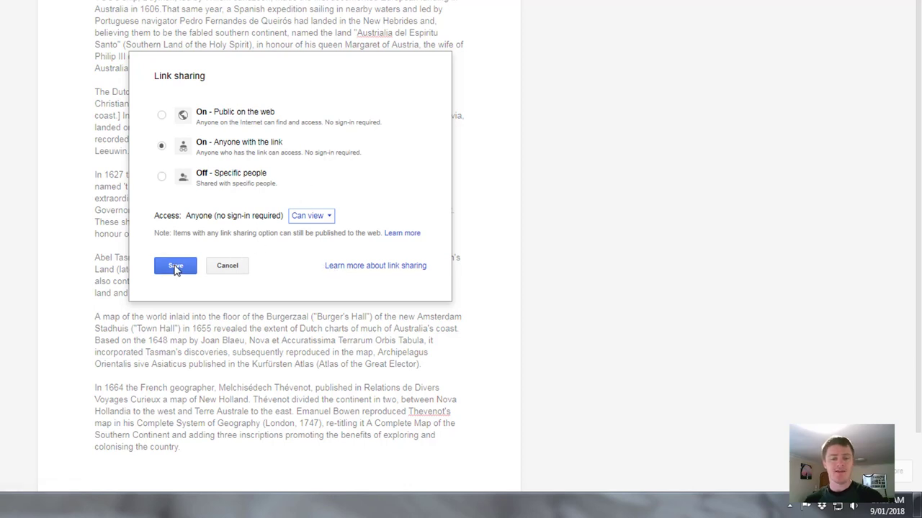
{"action": "left_click", "coordinate": [175, 264]}
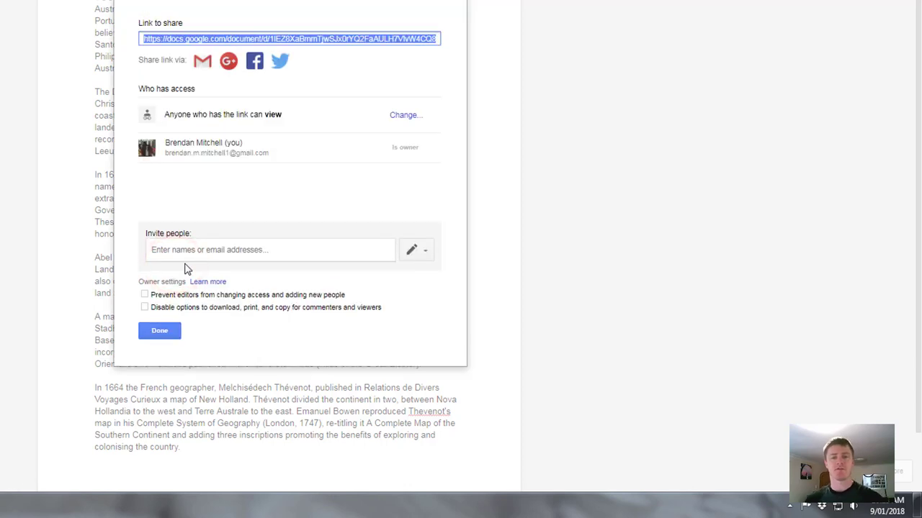
{"action": "mouse_move", "coordinate": [369, 35]}
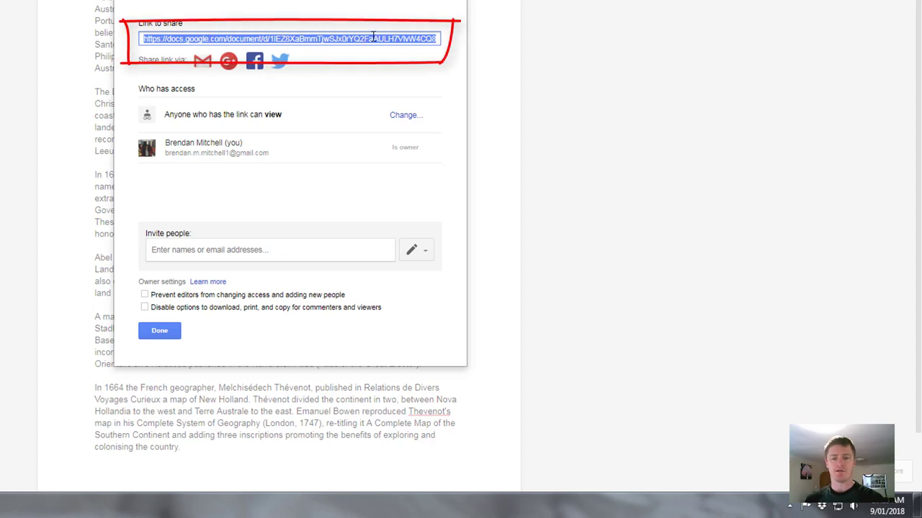
Copy the view-only 'Link to share' URL to the clipboard
{"action": "right_click", "coordinate": [288, 37]}
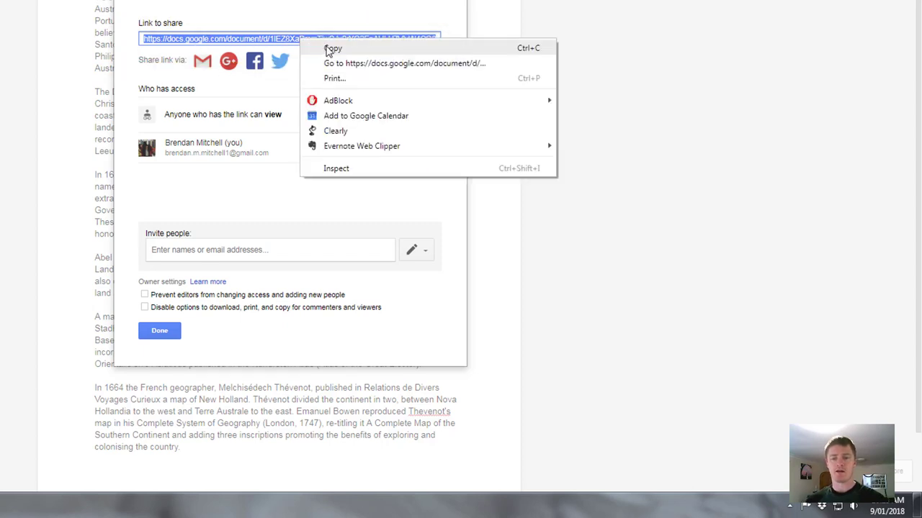
{"action": "left_click", "coordinate": [334, 49]}
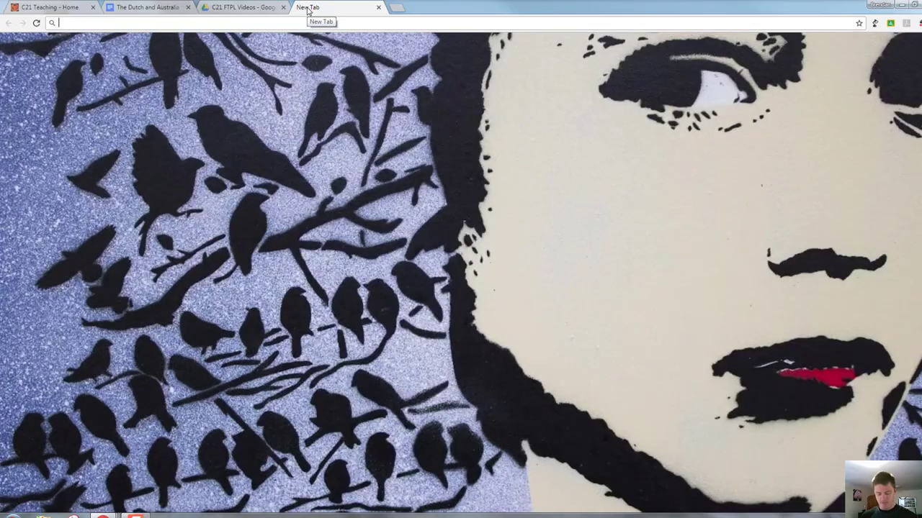
Load the pasted document link with its ending changed from 'edit?usp=sharing' to 'copy'
{"action": "type", "text": "https://docs.google.com/document/d/1IEZ8XaBmmTjwSJx0rYQ2FaAULH7VlvW4CQ8TdBca6Mg/edit?usp=sharing"}
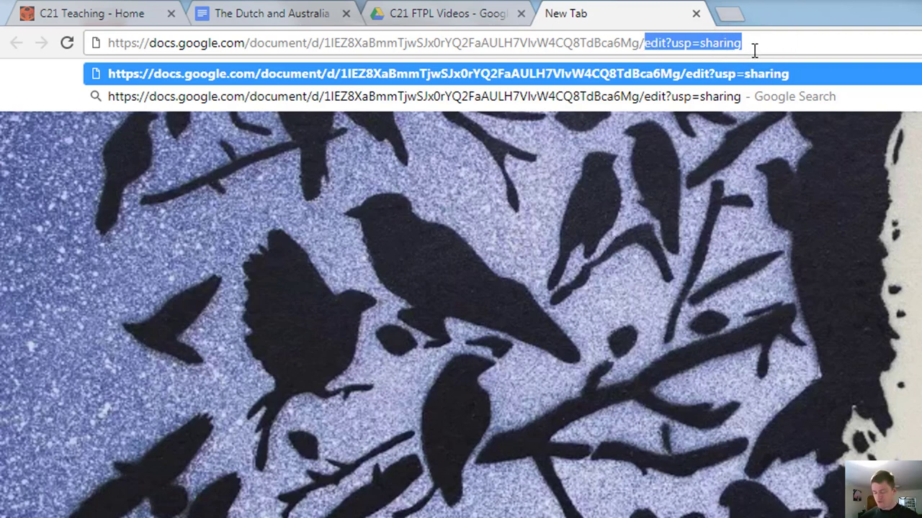
{"action": "key", "text": "Backspace"}
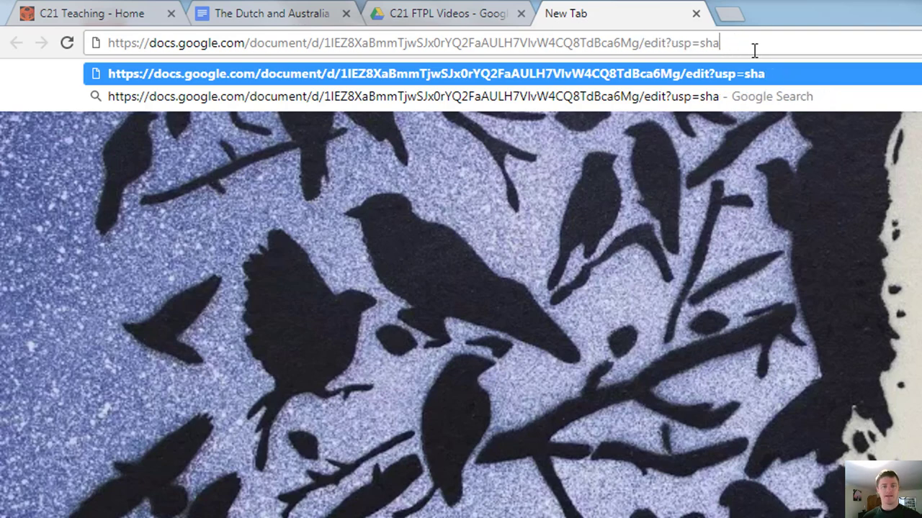
{"action": "key", "text": "backspace"}
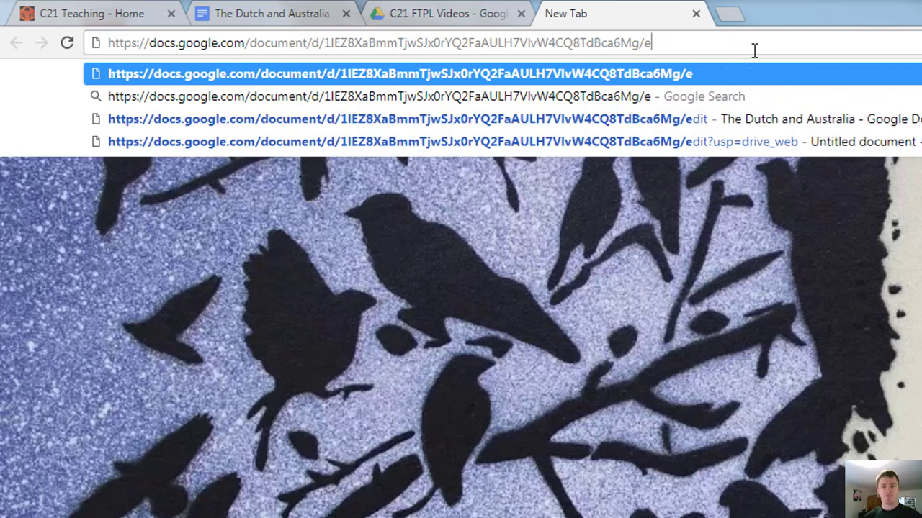
{"action": "type", "text": "copy&followup=https%3A%2F%2Fdocs.google.com..."}
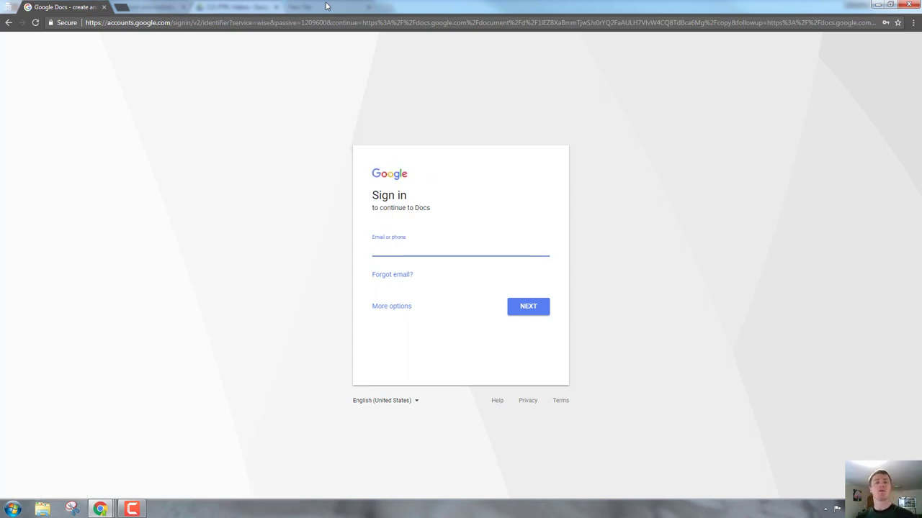
Make a copy of The Dutch and Australia from the /copy prompt, then return to C21 Teaching
{"action": "left_click", "coordinate": [461, 251]}
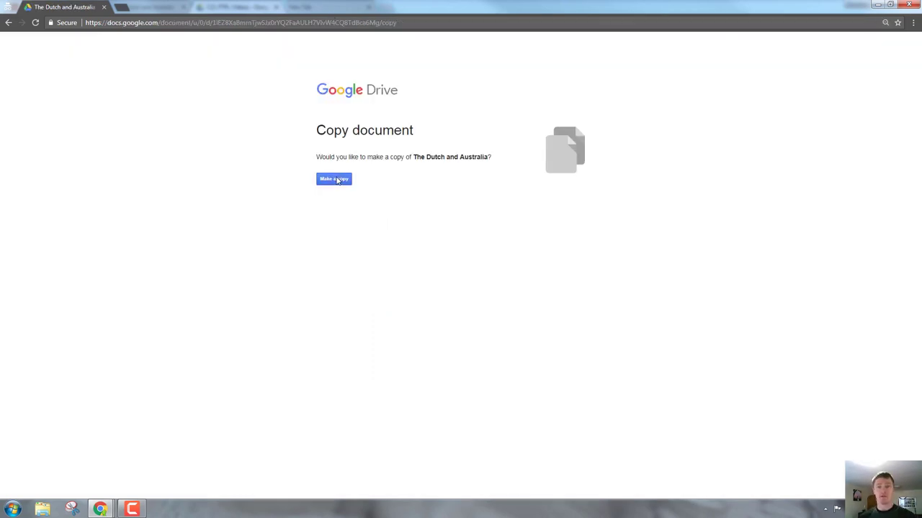
{"action": "left_click", "coordinate": [335, 179]}
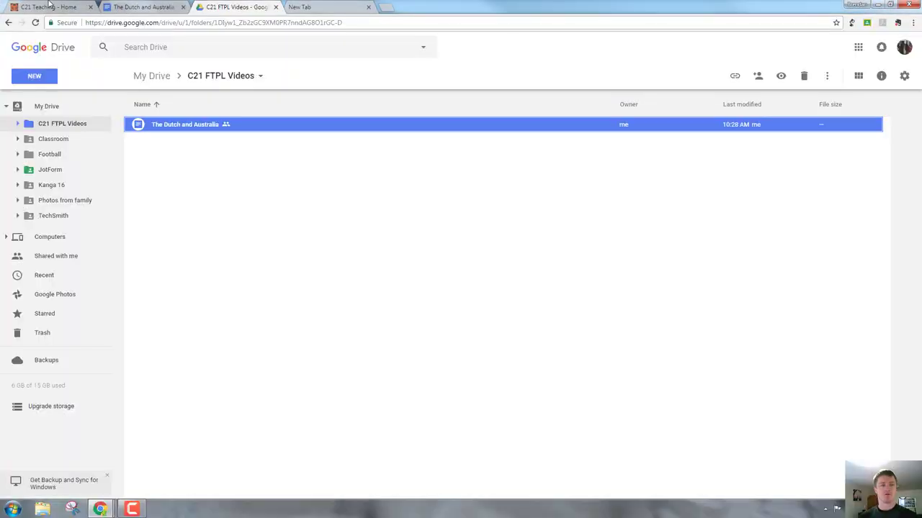
{"action": "left_click", "coordinate": [46, 6]}
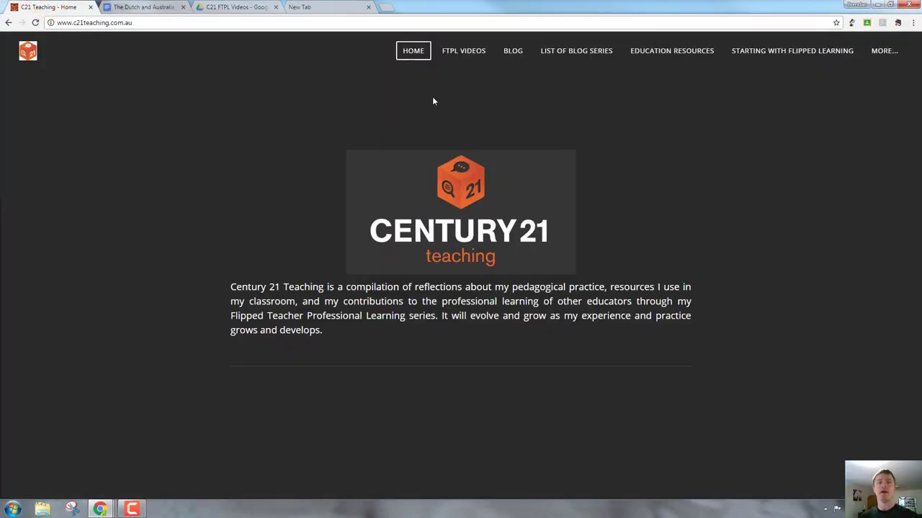